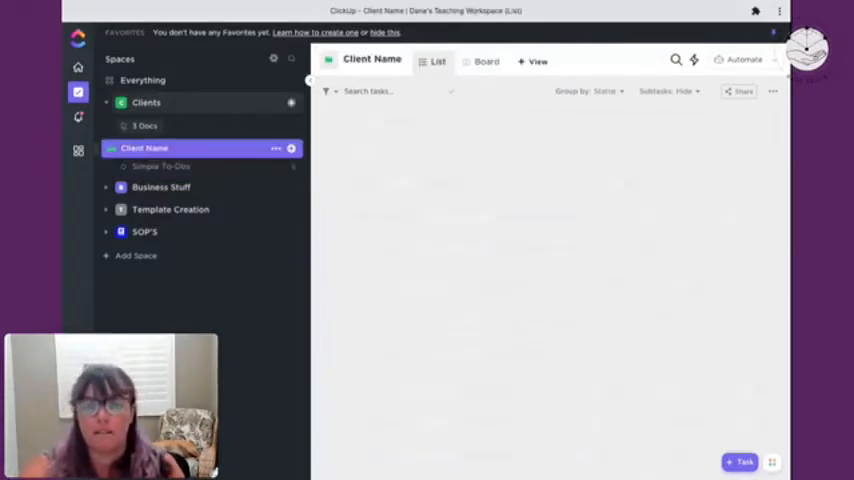
Create a new list named 'Email' inside the Client Name folder
click(160, 166)
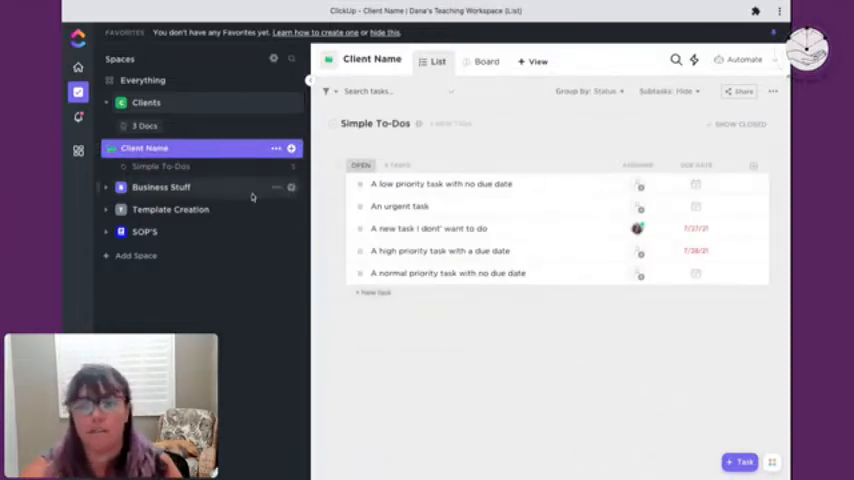
click(160, 166)
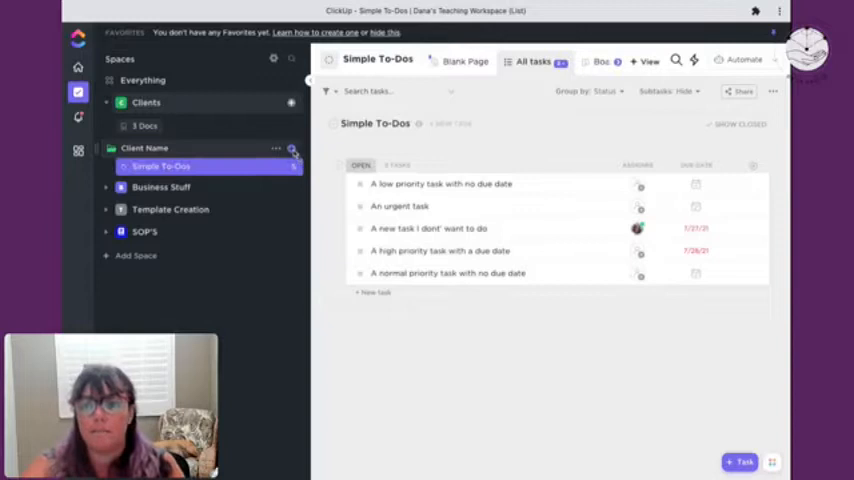
click(292, 148)
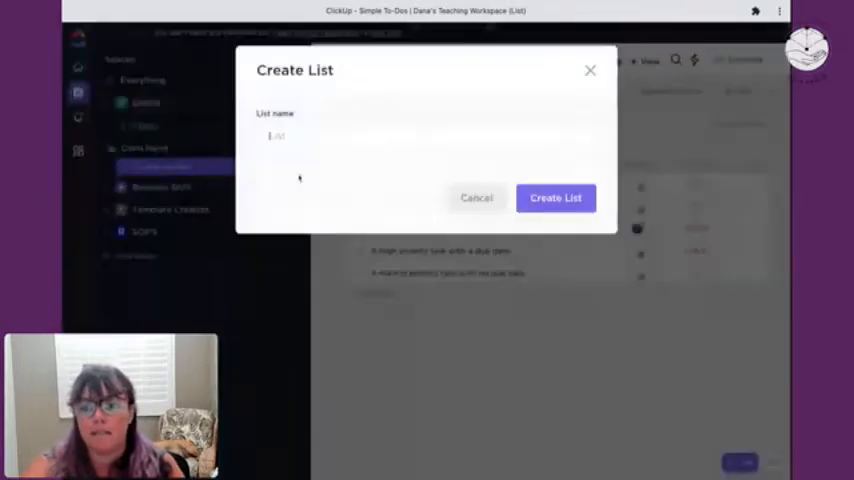
text(Email)
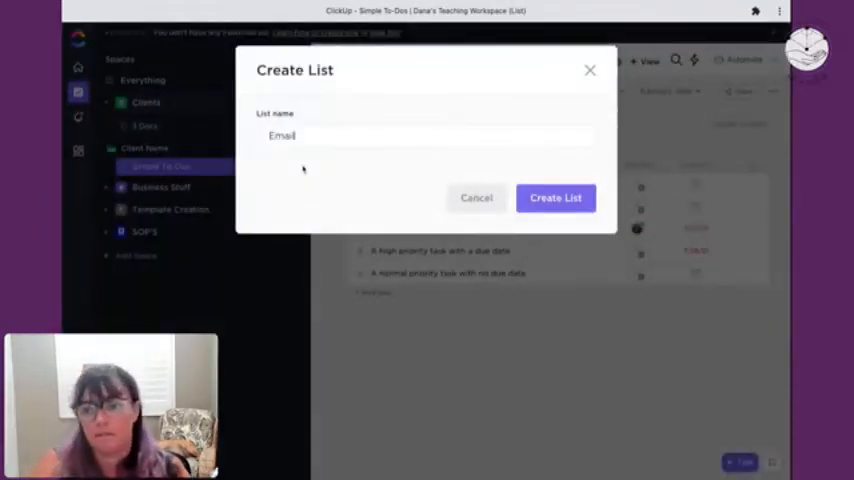
click(556, 196)
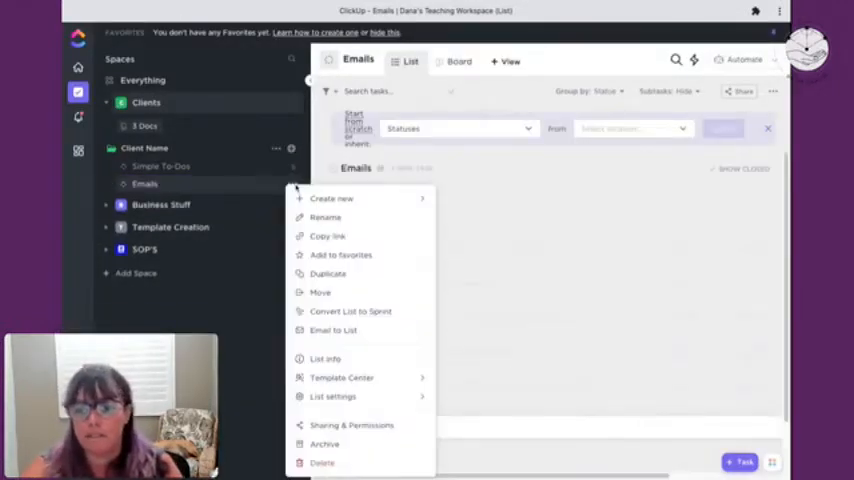
mouse_move(332, 330)
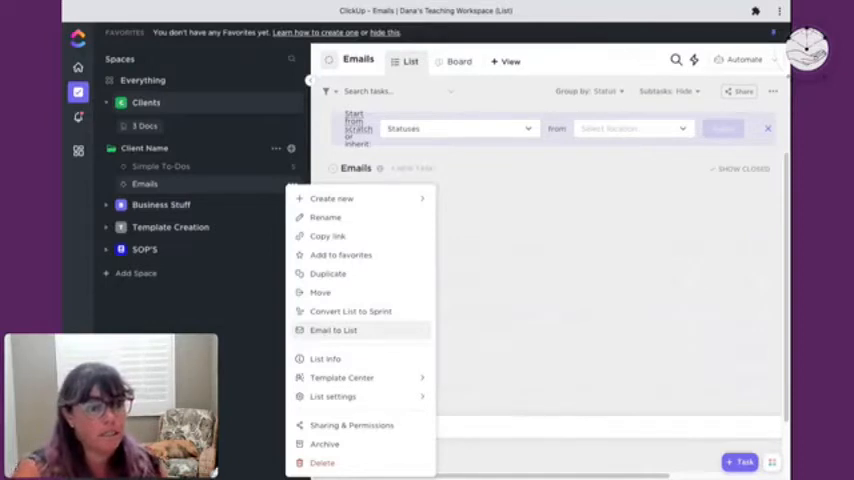
Show the Emails list's Email to List forwarding address for creating tasks
click(334, 330)
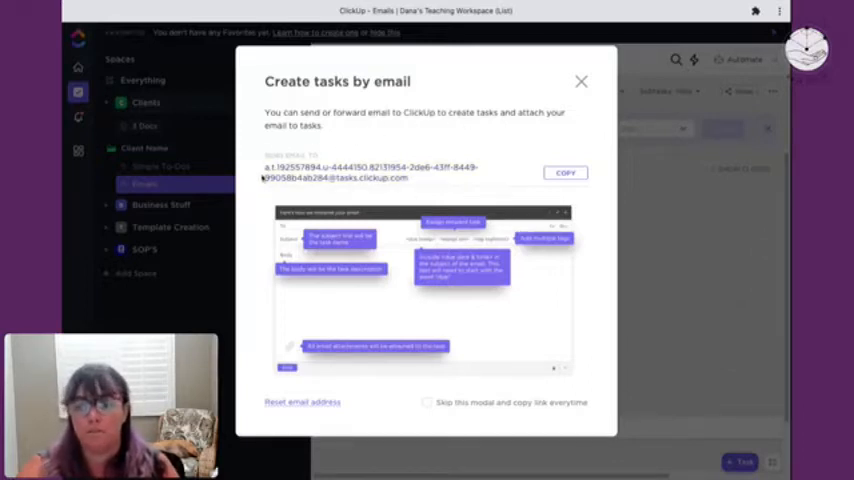
mouse_move(484, 192)
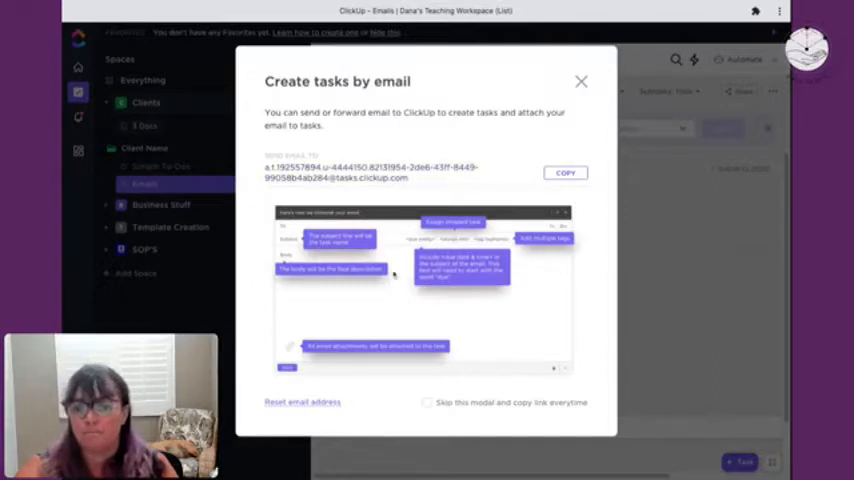
mouse_move(380, 312)
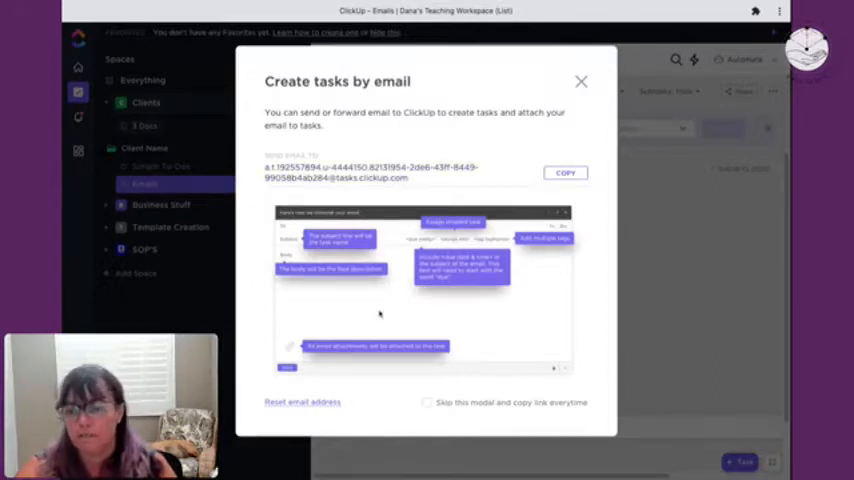
mouse_move(416, 372)
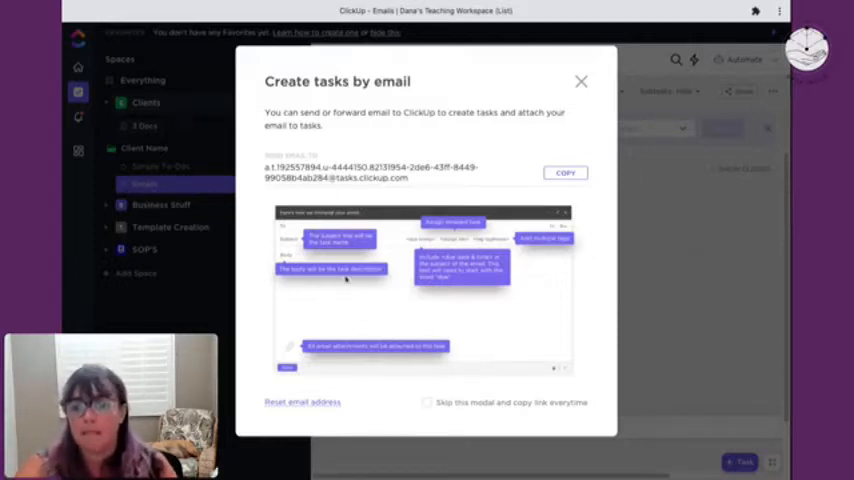
mouse_move(466, 232)
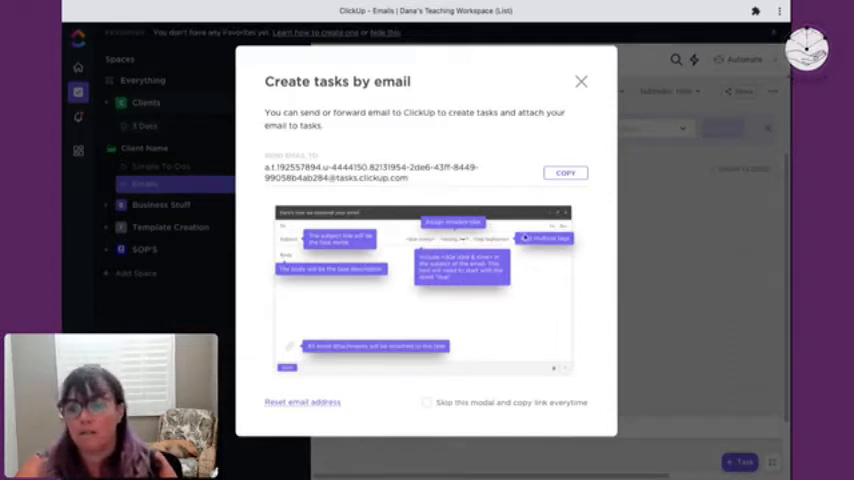
mouse_move(344, 258)
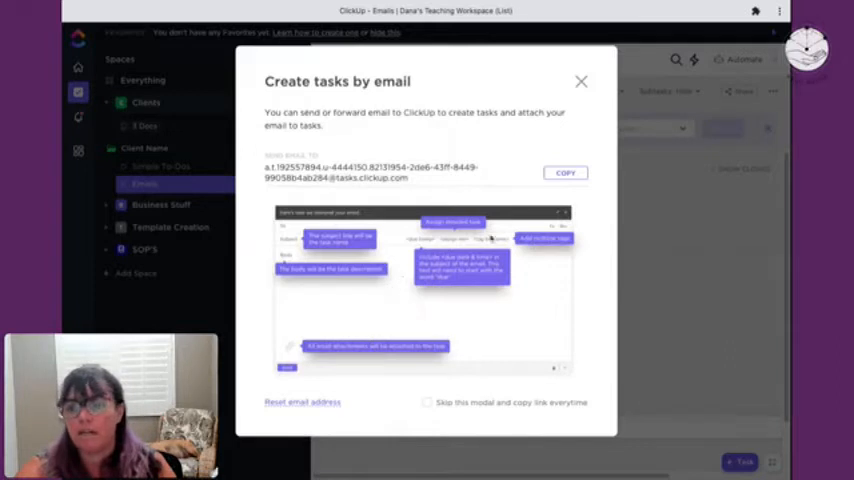
mouse_move(544, 312)
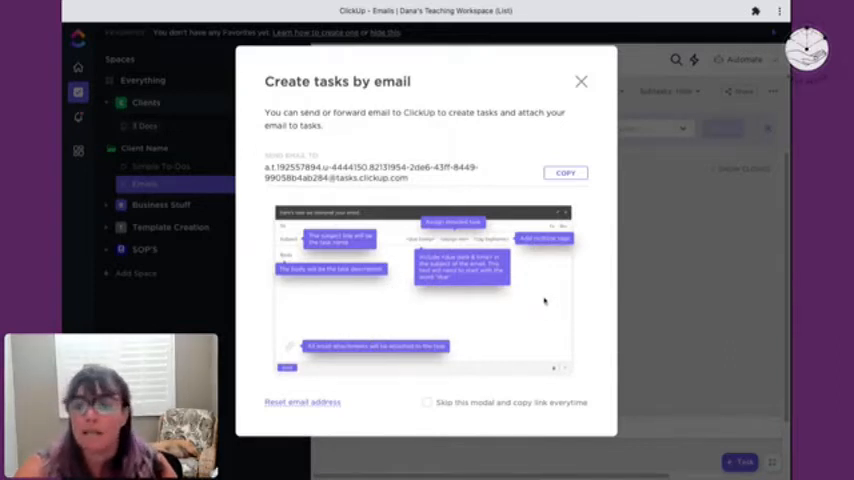
mouse_move(562, 128)
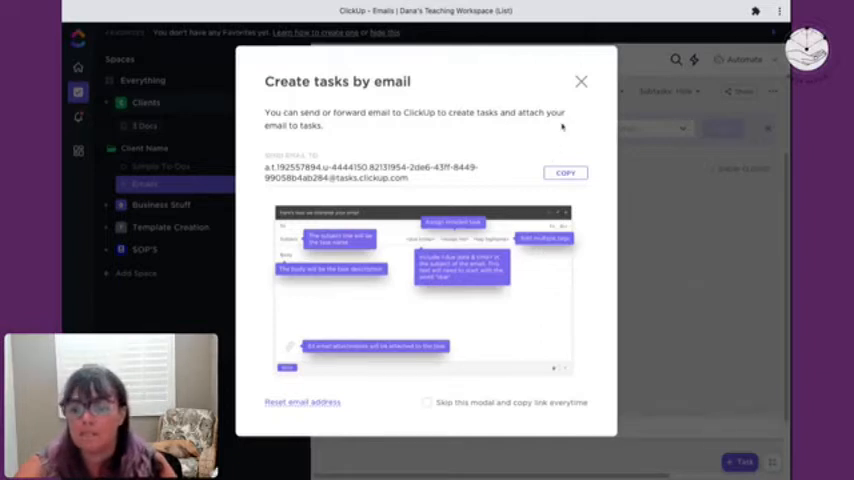
mouse_move(582, 80)
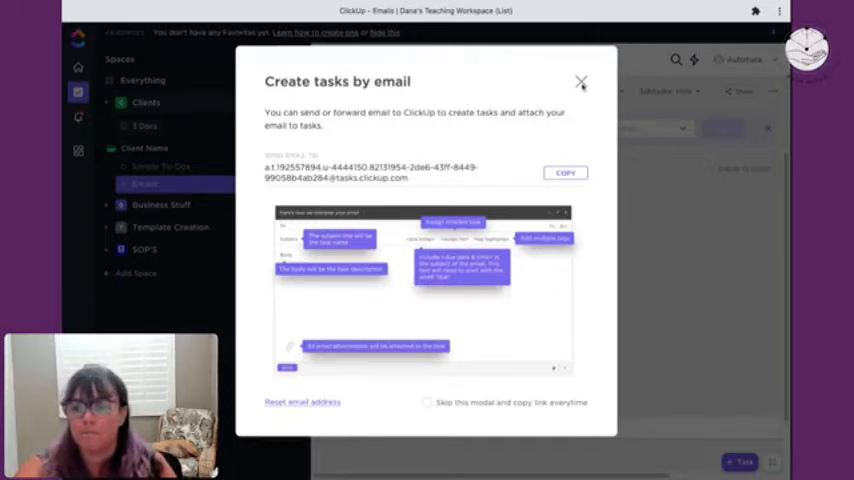
Set the Emails list's automations to always assign new tasks to a team member
click(588, 82)
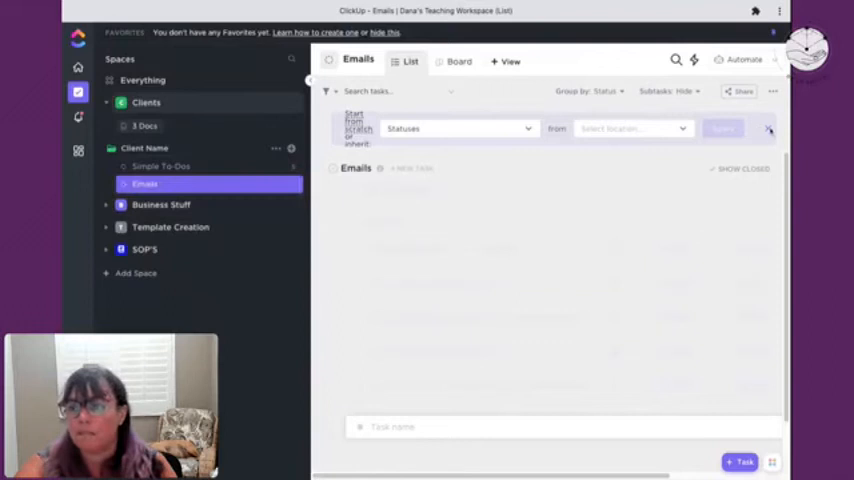
click(768, 128)
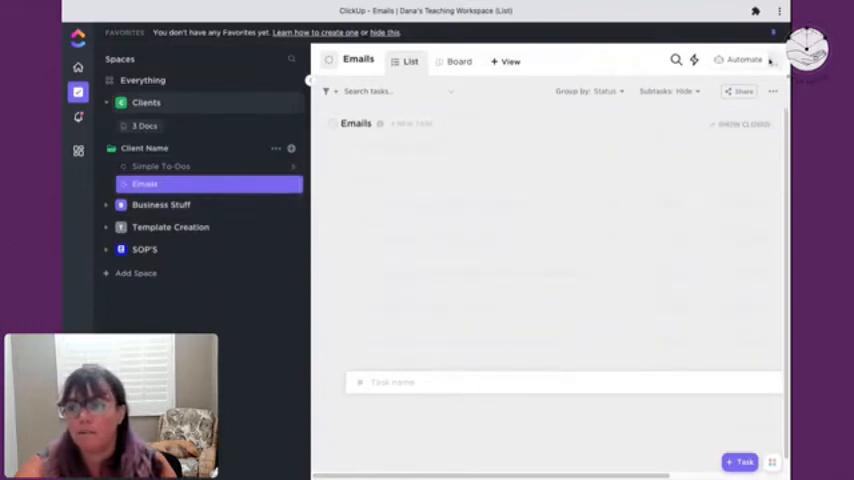
click(748, 60)
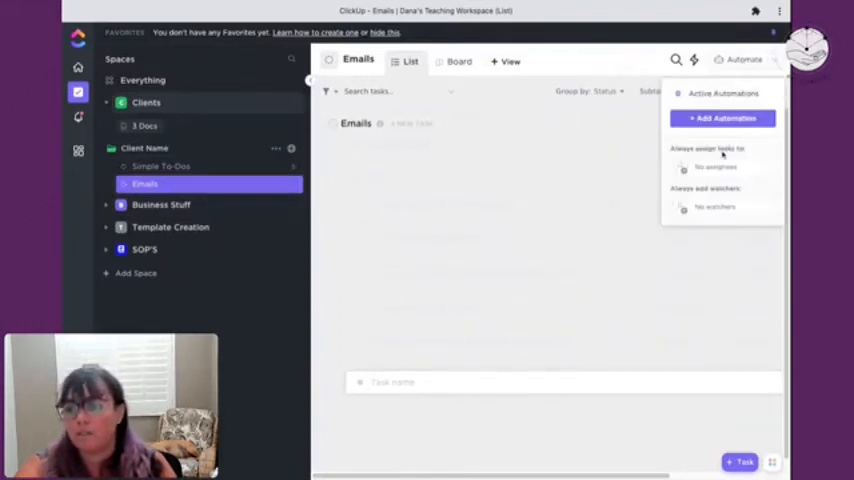
click(710, 168)
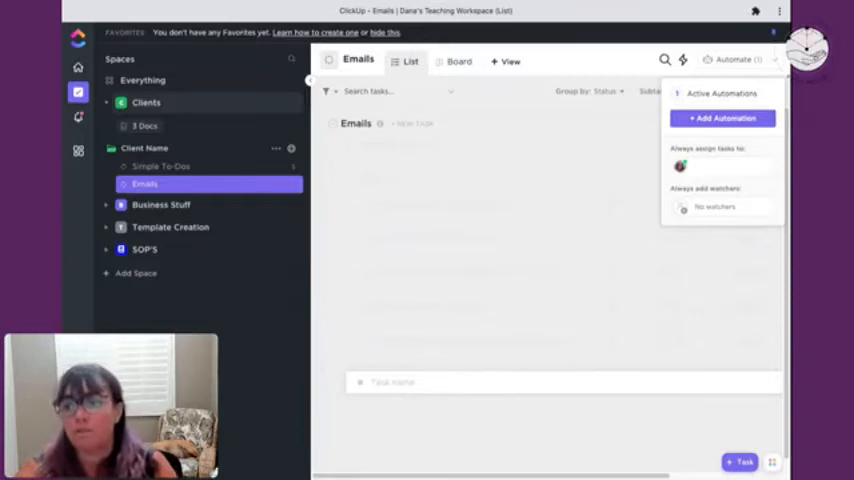
click(728, 118)
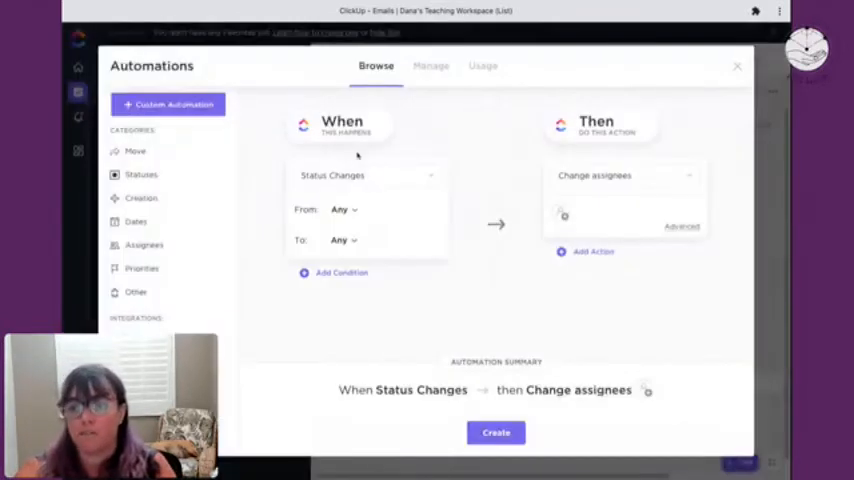
mouse_move(344, 212)
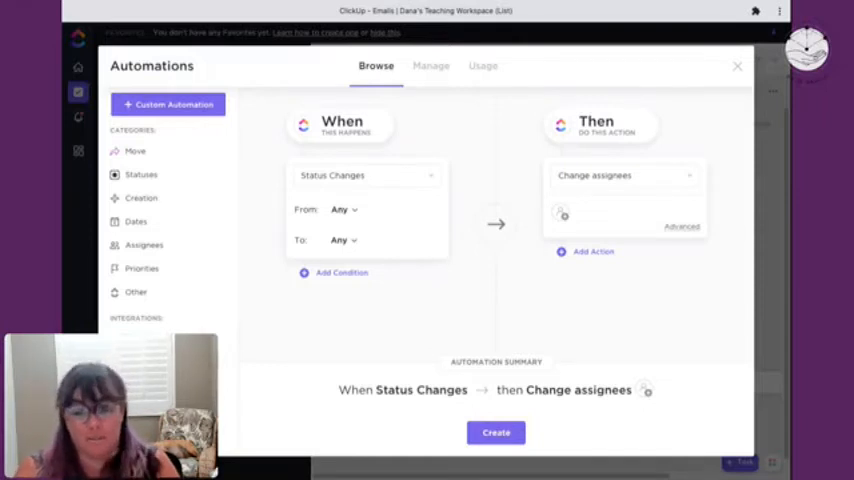
mouse_move(388, 178)
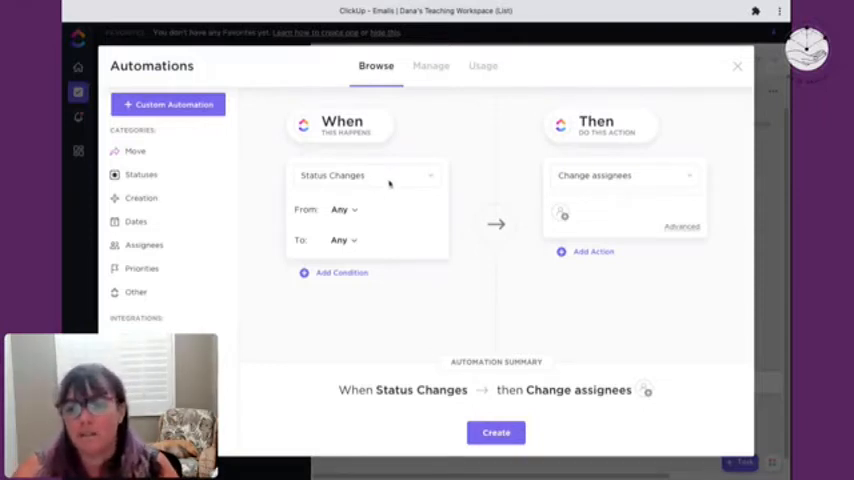
click(368, 176)
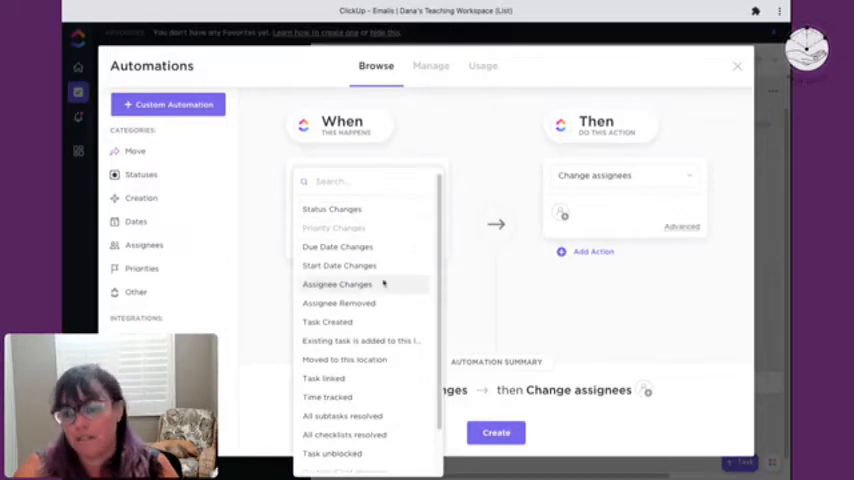
click(328, 320)
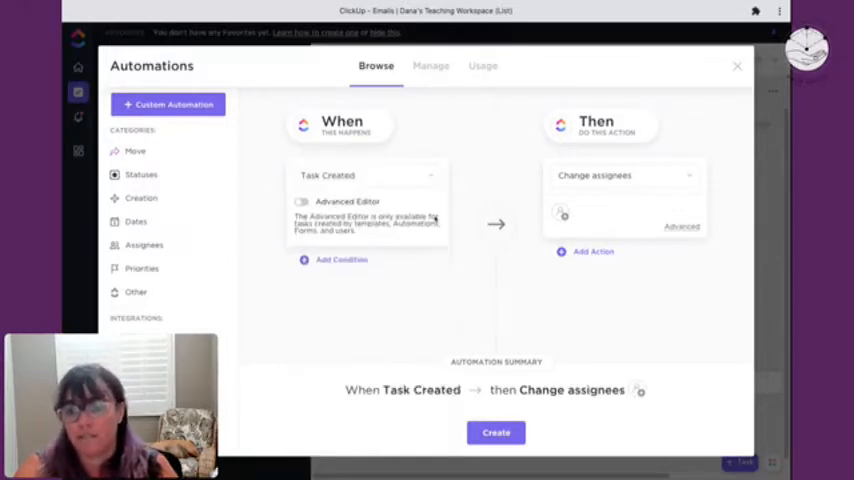
mouse_move(612, 184)
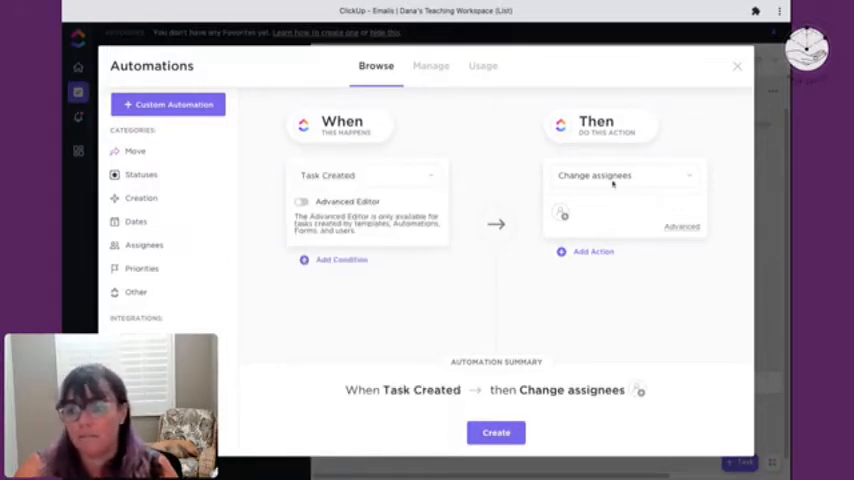
click(624, 176)
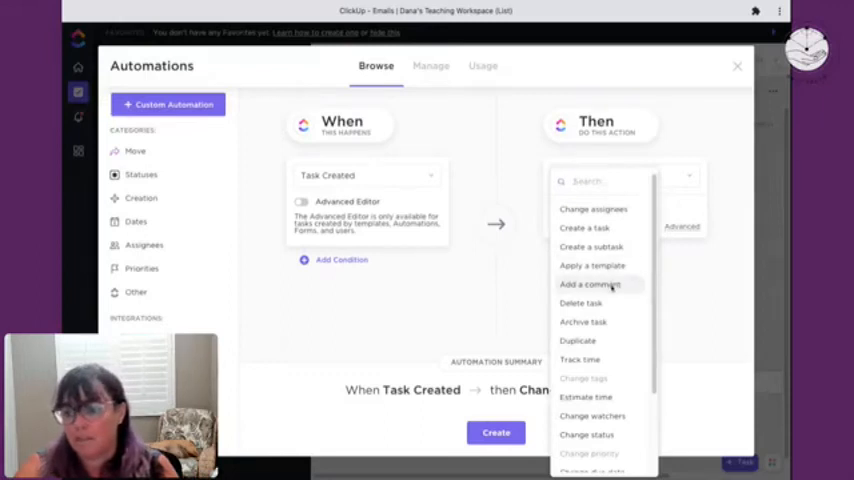
click(584, 284)
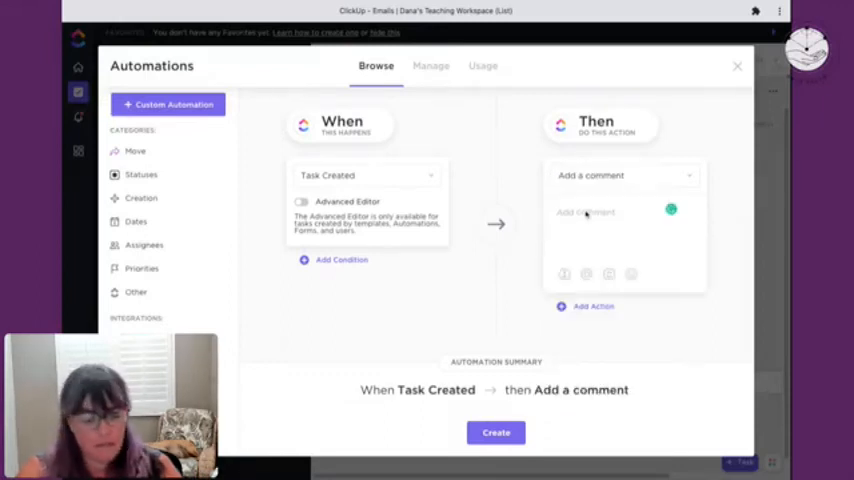
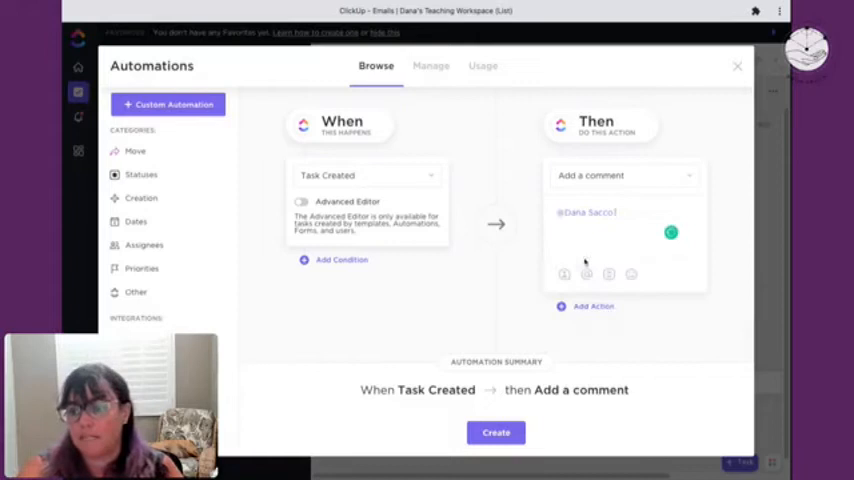
mouse_move(620, 364)
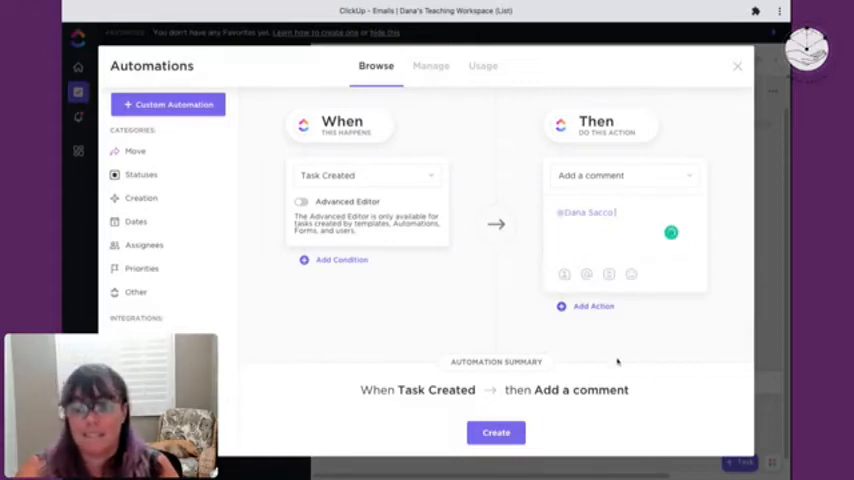
mouse_move(592, 340)
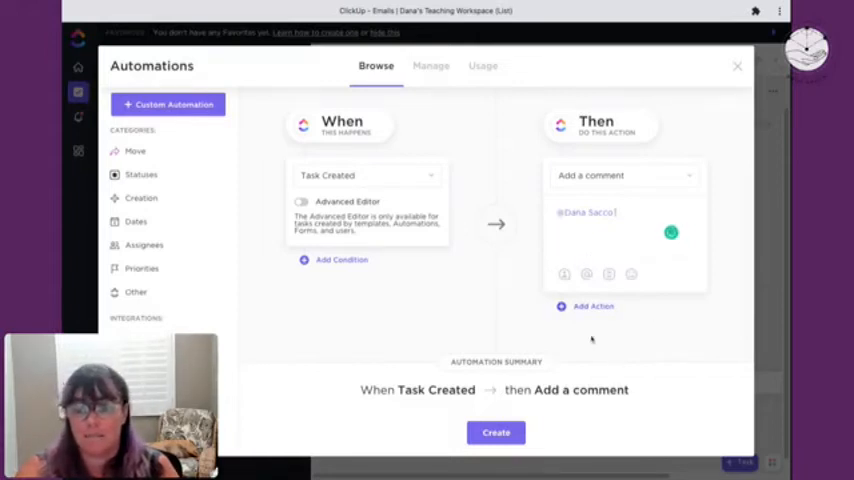
mouse_move(404, 338)
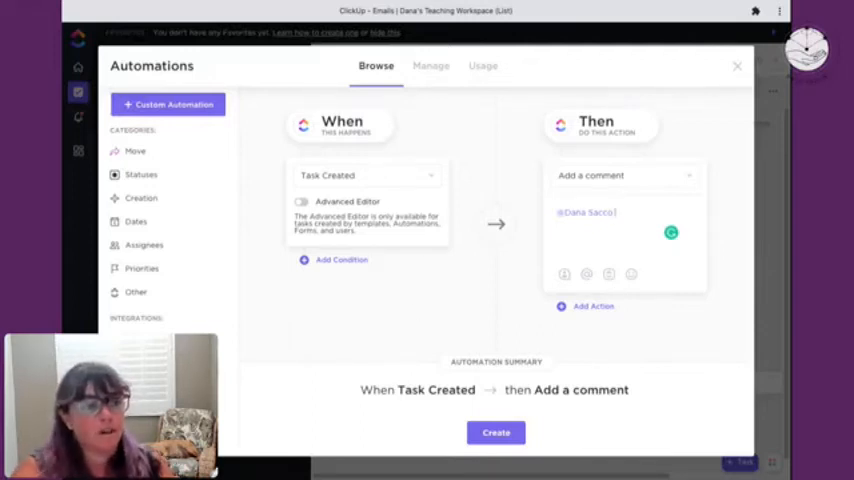
click(736, 64)
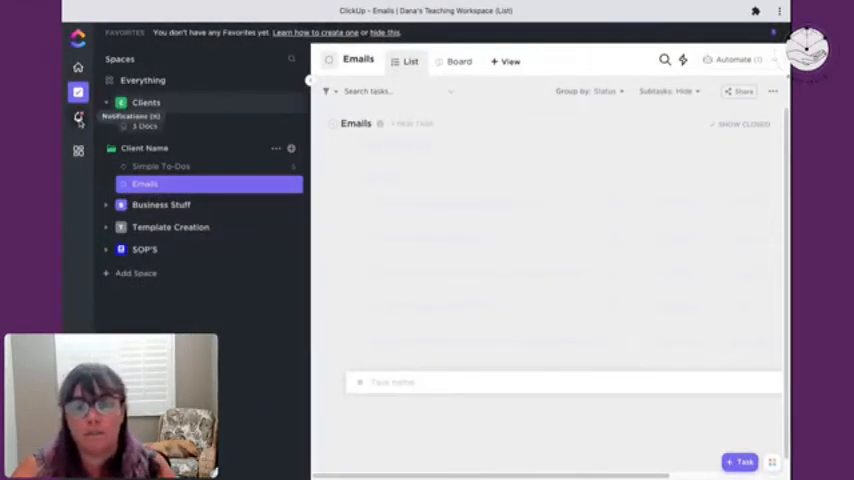
click(76, 118)
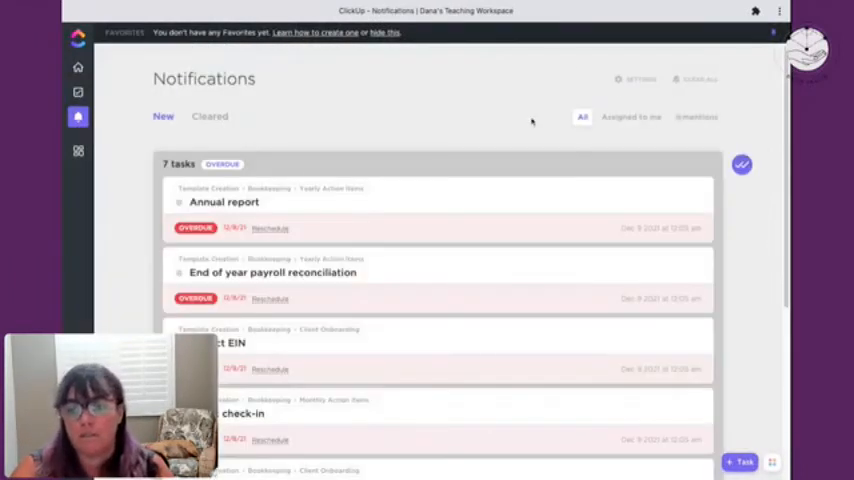
click(708, 116)
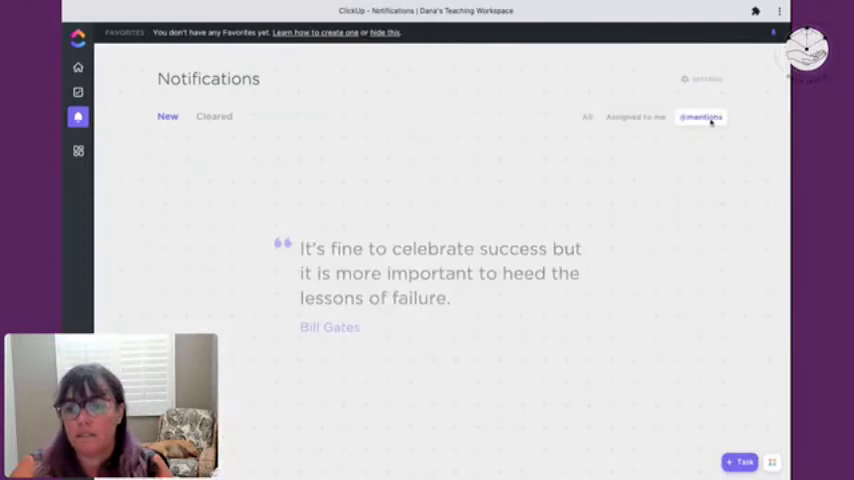
mouse_move(364, 414)
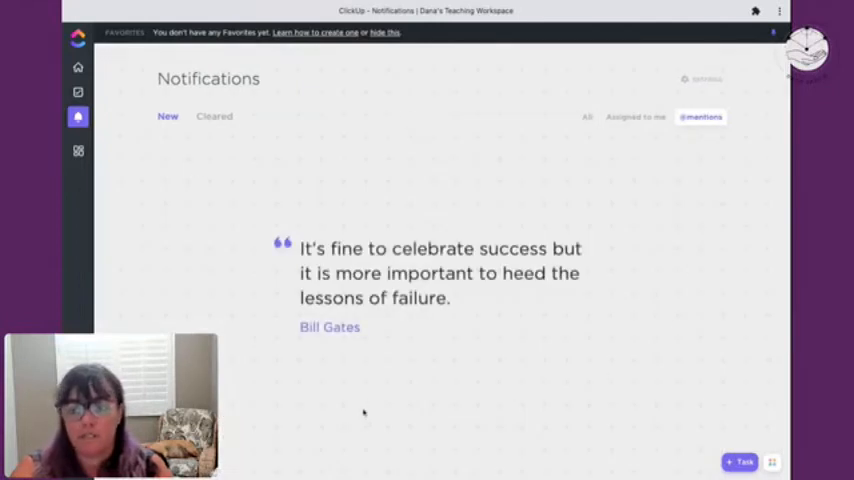
mouse_move(280, 362)
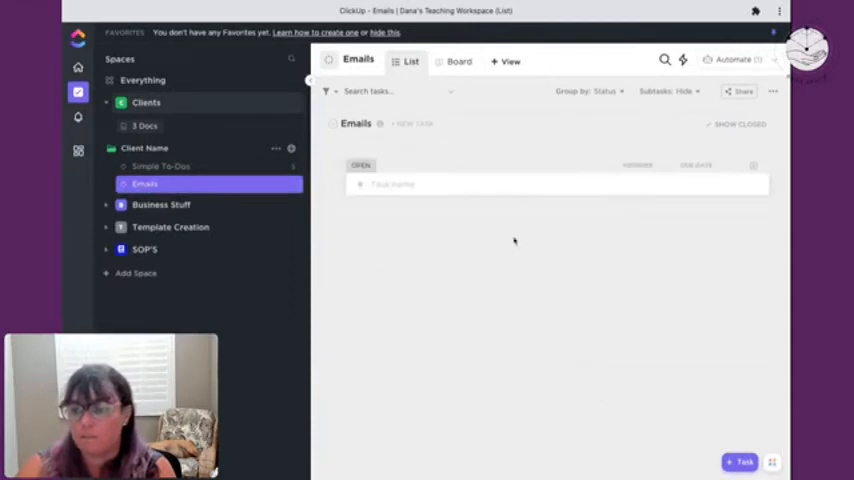
Name the new task 'Email' and start a blank email from it, dismissing the sign-in prompt
text(Email)
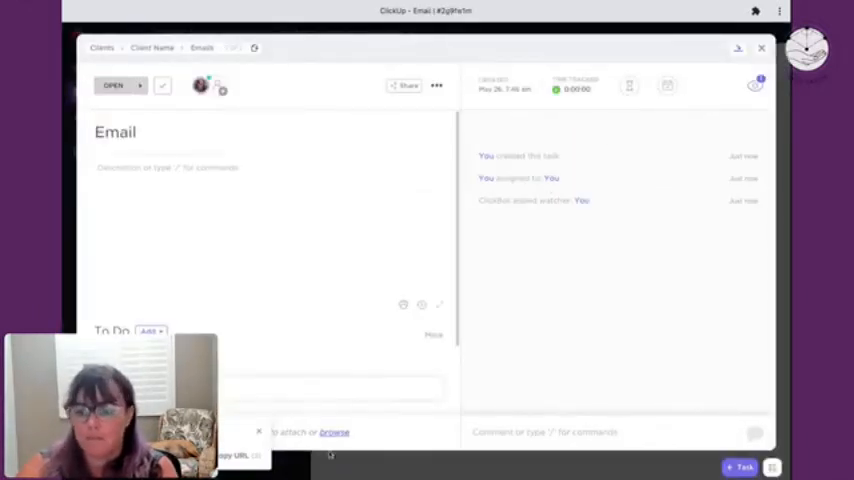
mouse_move(652, 432)
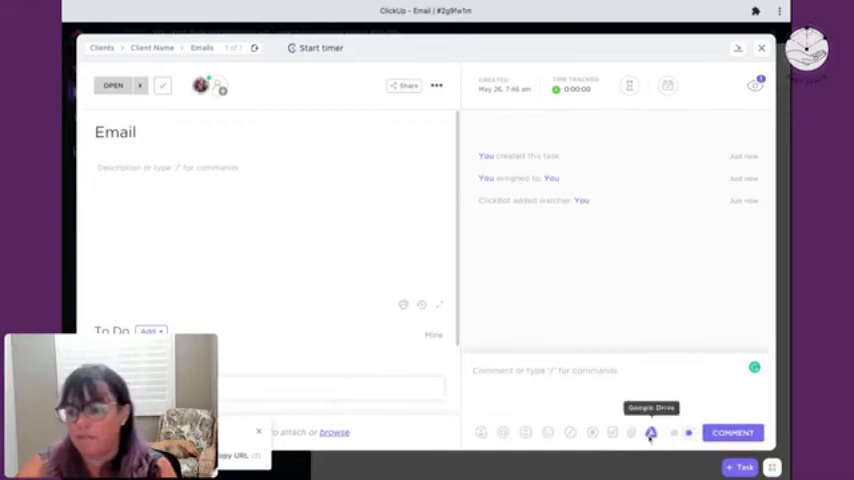
click(656, 432)
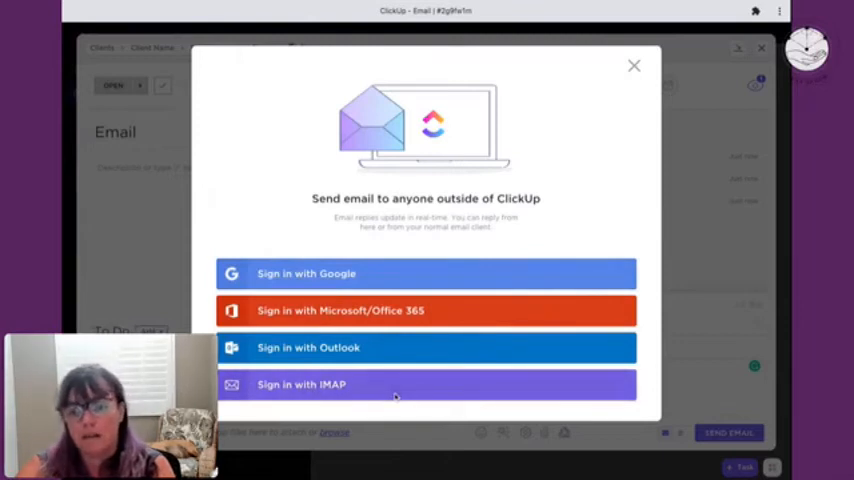
mouse_move(486, 312)
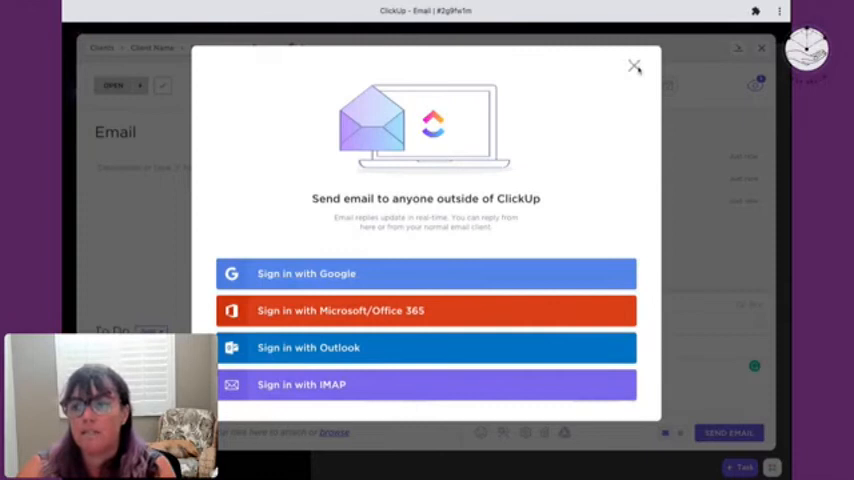
click(632, 62)
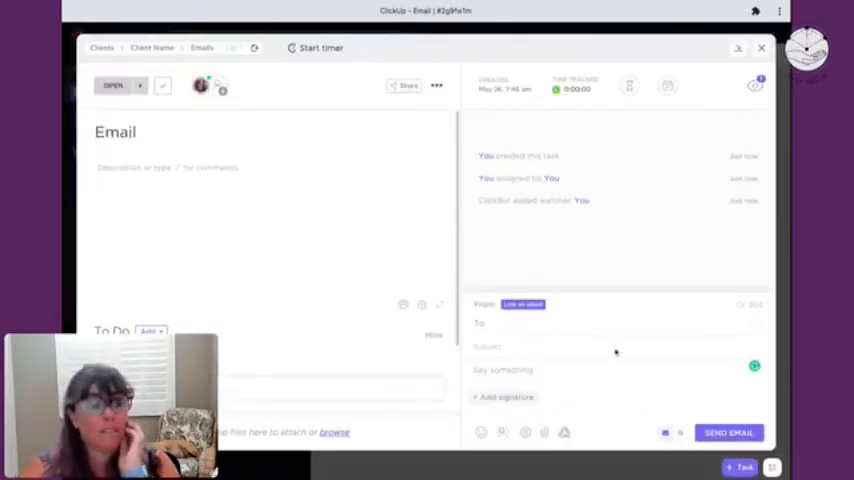